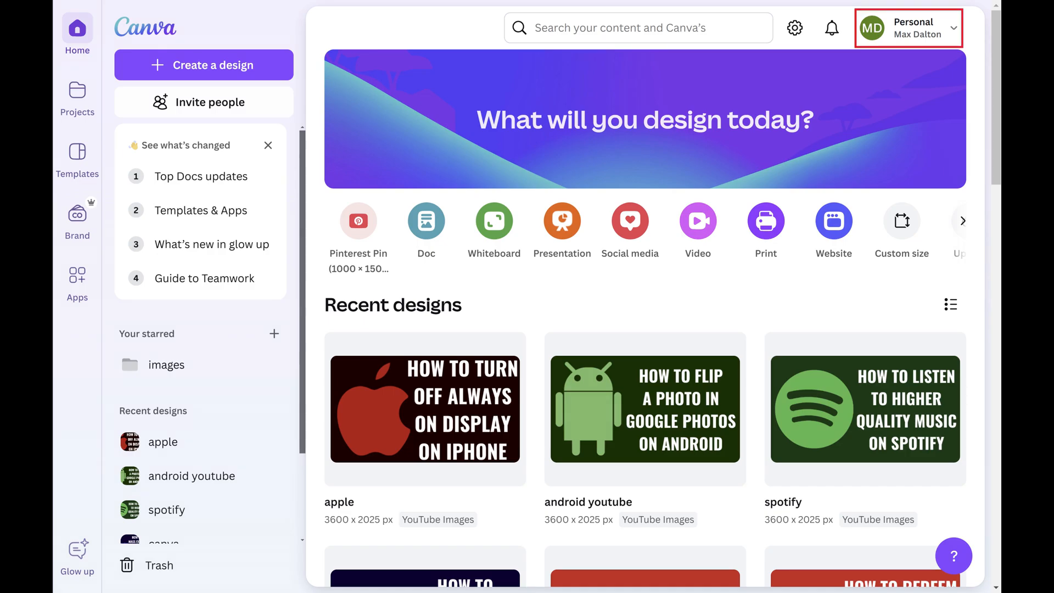
Open Canva account Settings from the profile menu at the top right.
left_click(907, 28)
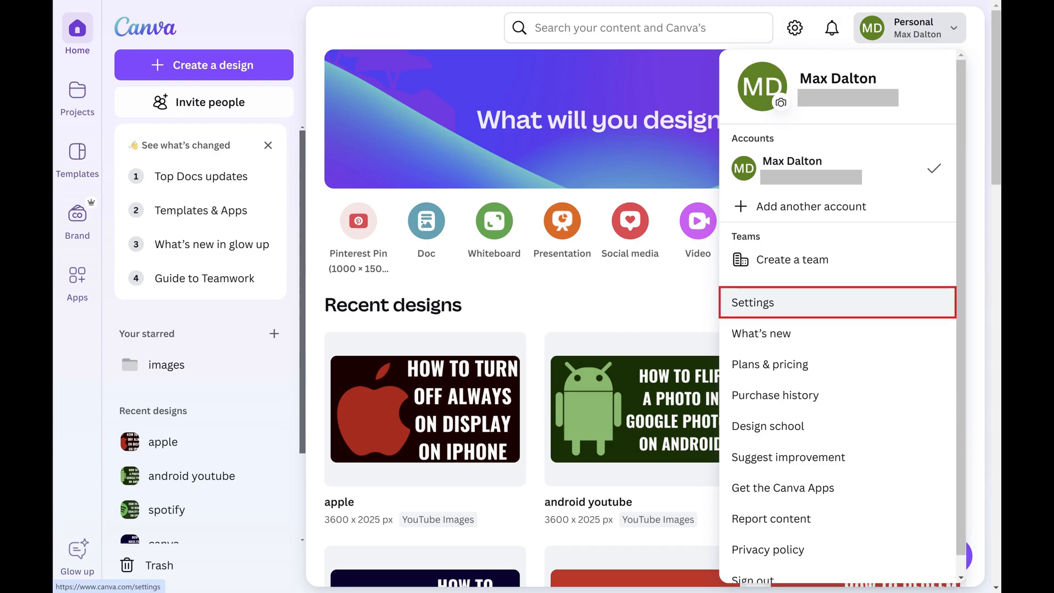
left_click(752, 302)
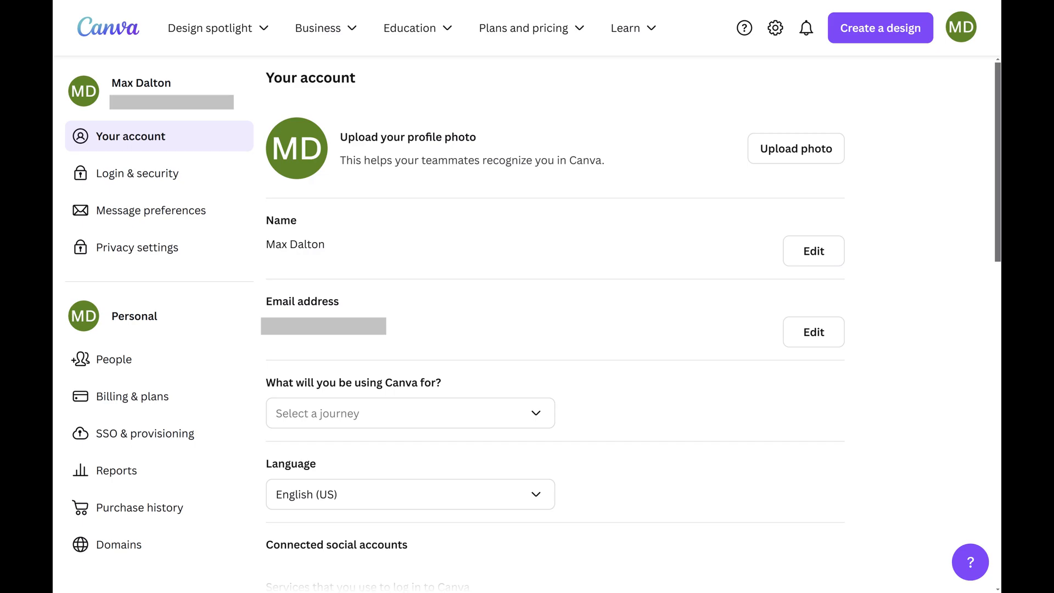
Show the Login & security settings with the password last updated March 7, 2020.
left_click(137, 173)
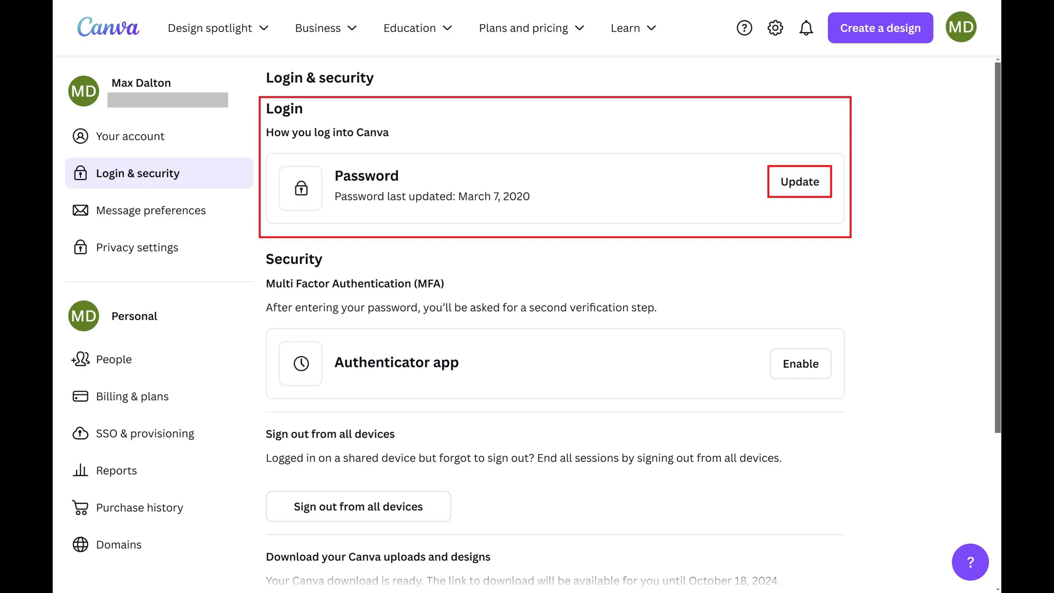
Start the password update and confirm the existing account password.
left_click(798, 182)
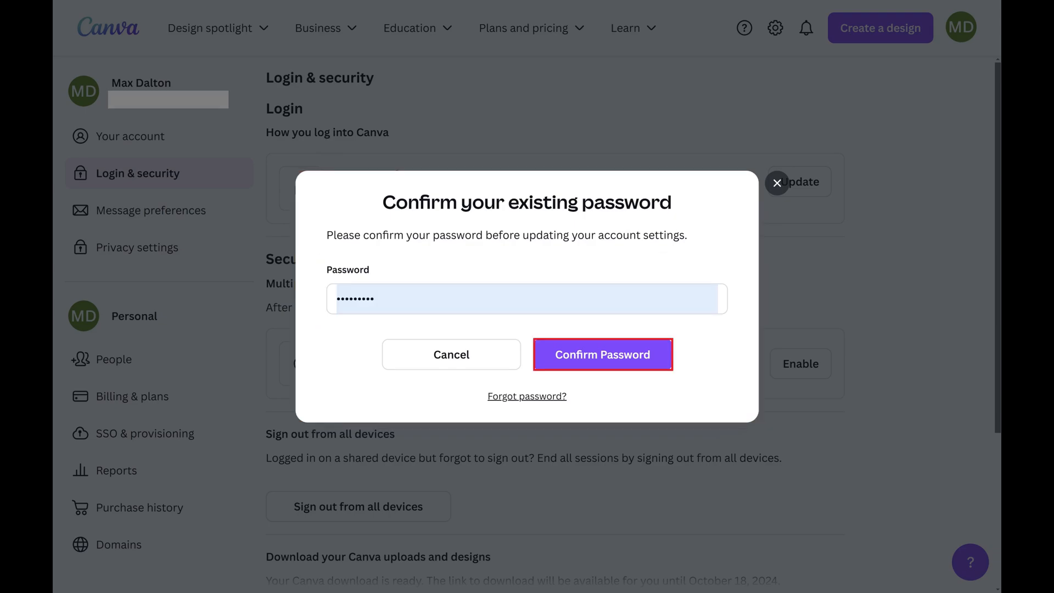
left_click(602, 354)
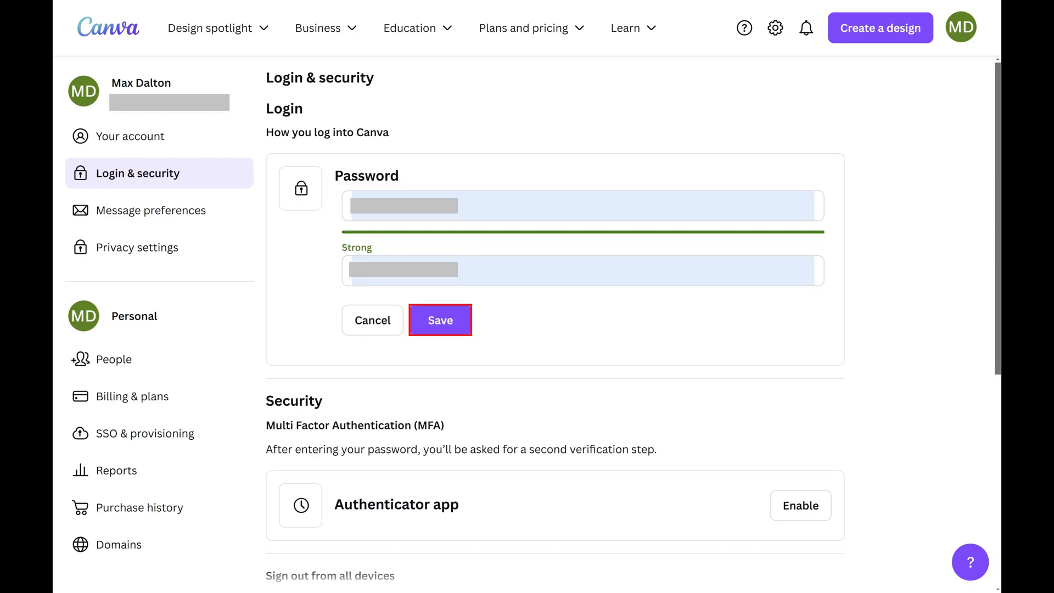
Save the new Strong-rated password, signing out to the Jump back in screen.
left_click(440, 320)
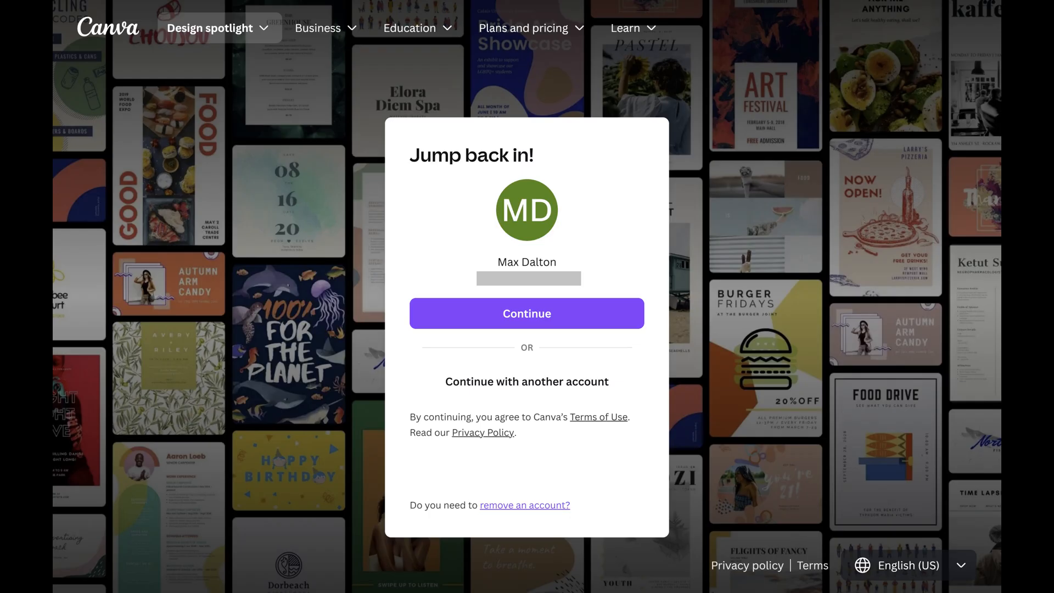